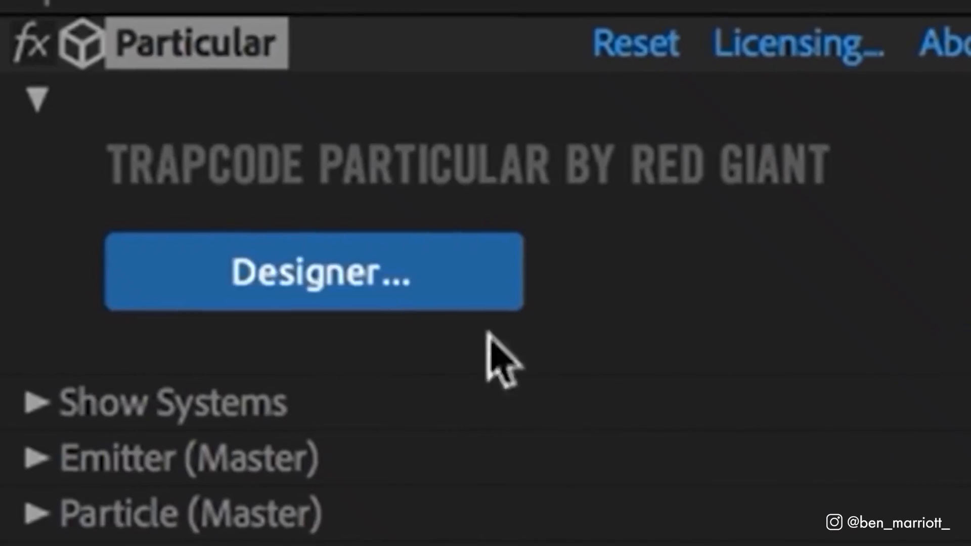
Scroll the Element 3D V2.2 page down to the Top Features and Real 3D Objects sections
left_click(293, 276)
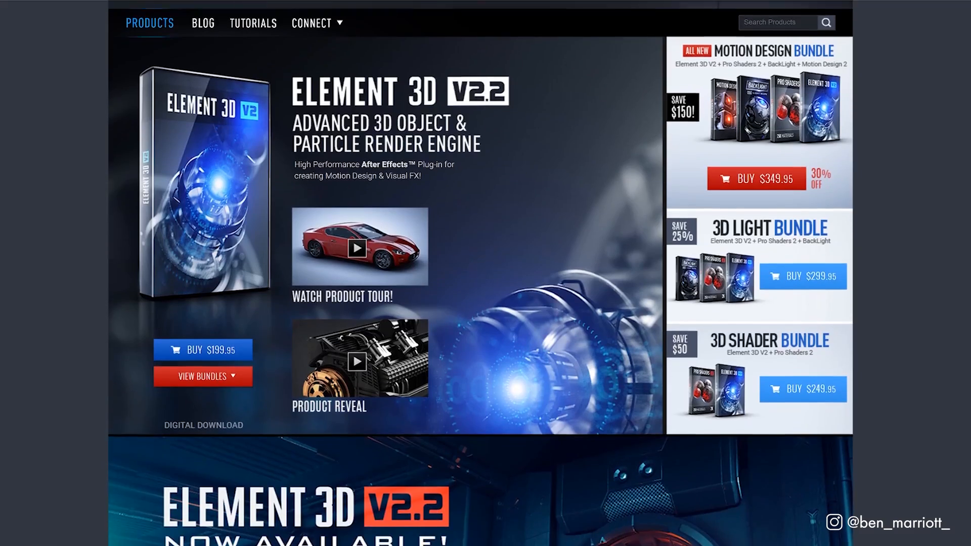
scroll("down", 3)
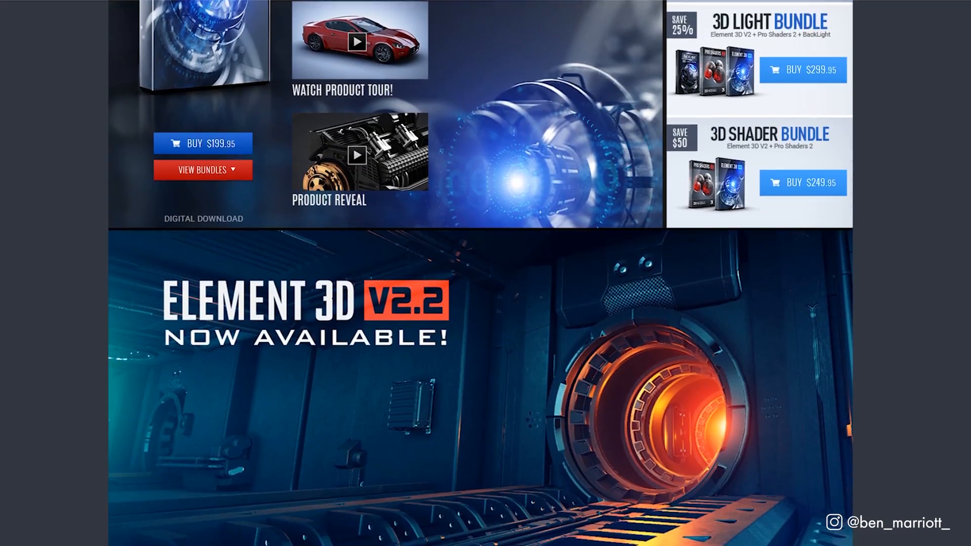
scroll("down", 3)
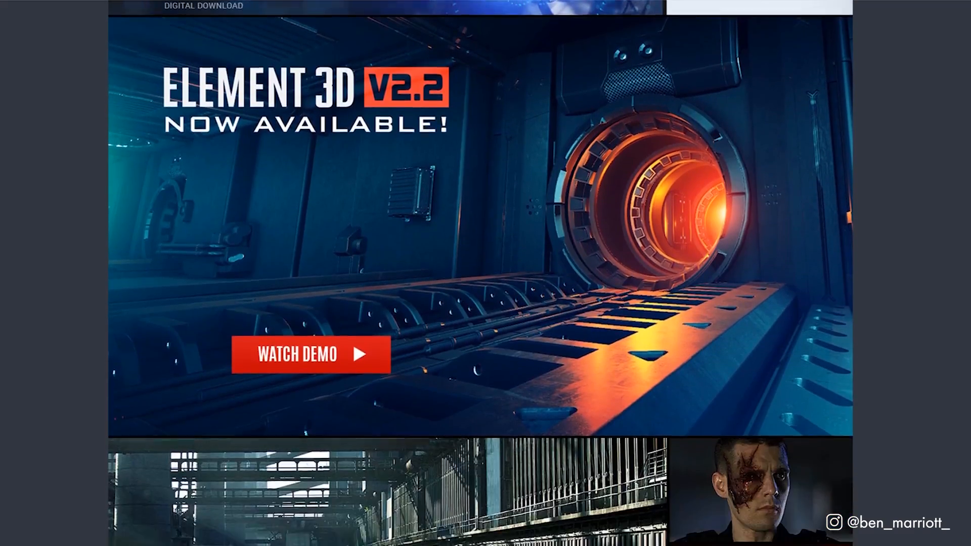
scroll("down", 3)
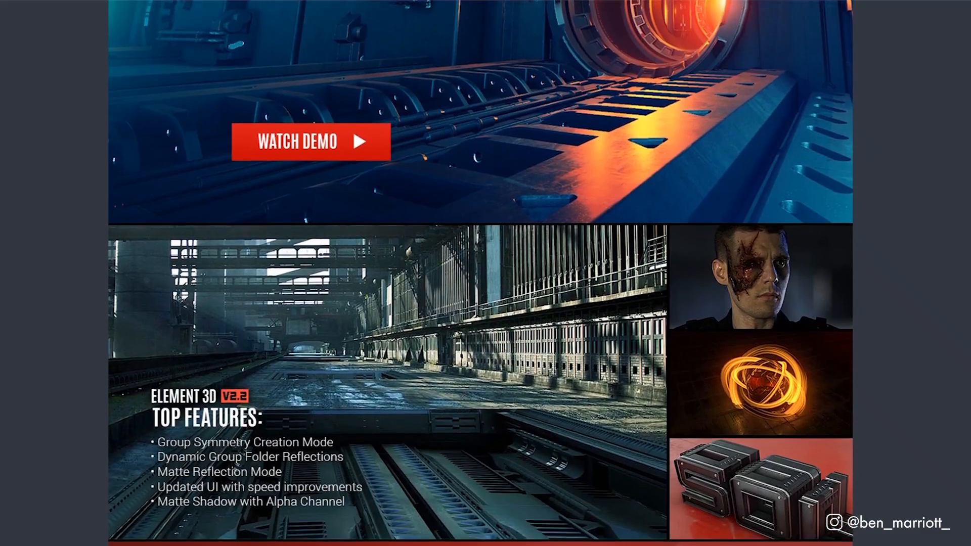
scroll("down", 3)
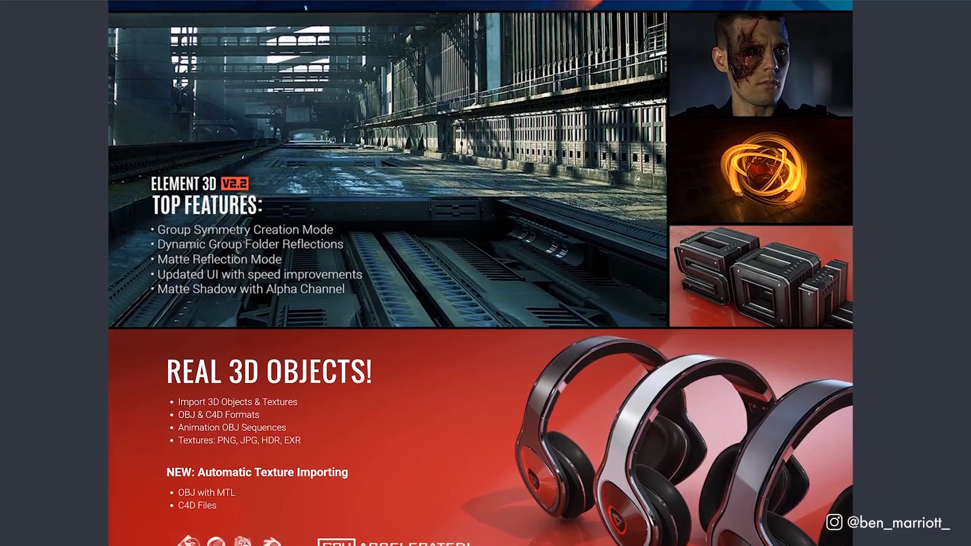
scroll("down", 3)
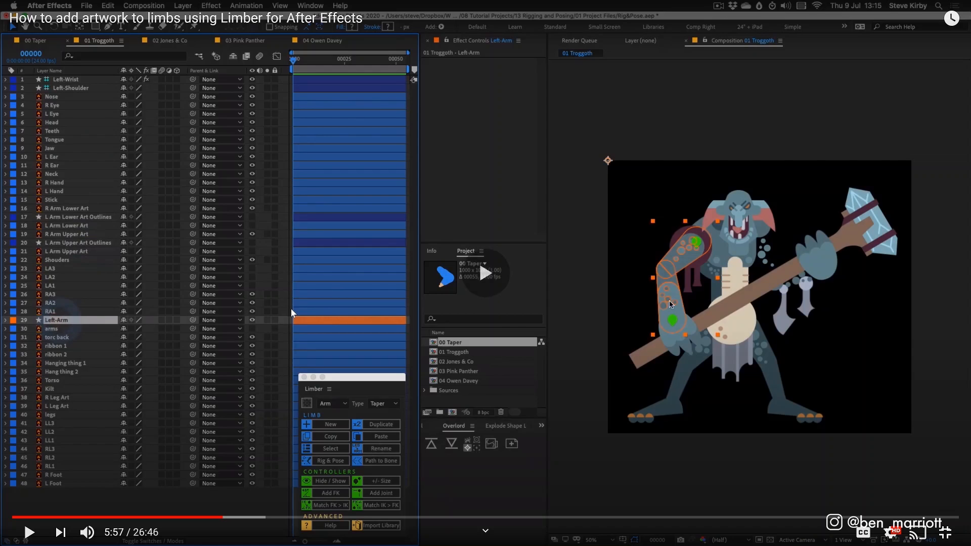
Select the troll's Left-Wrist layer so its Limber effect controls appear
left_click(54, 79)
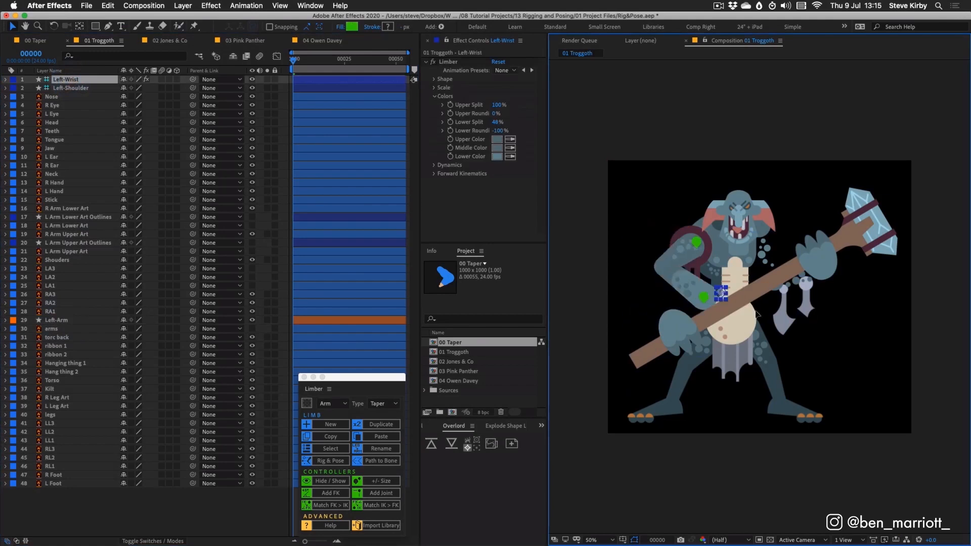
left_click_drag(721, 293, 747, 329)
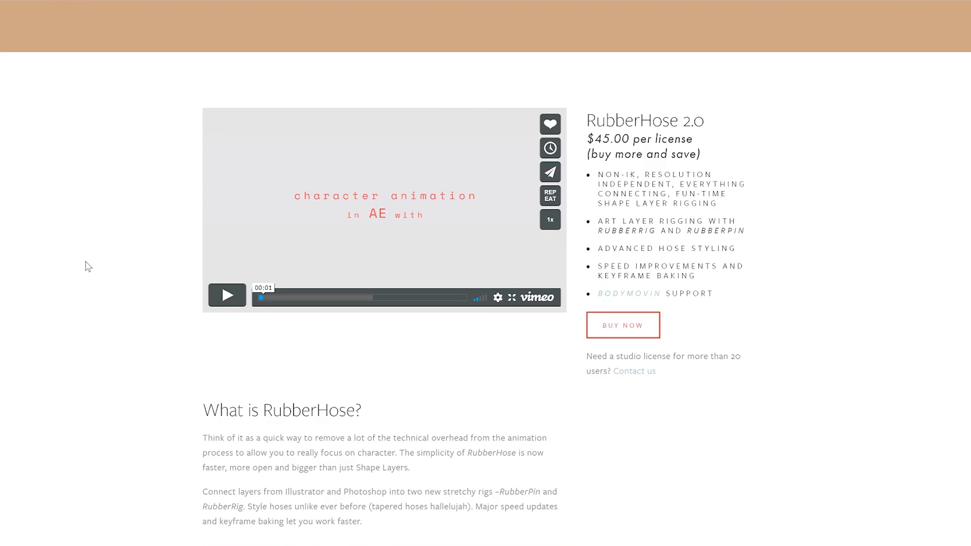
Scroll the RubberHose 2.0 page to its $45 per-license price and feature list
scroll("down", 3)
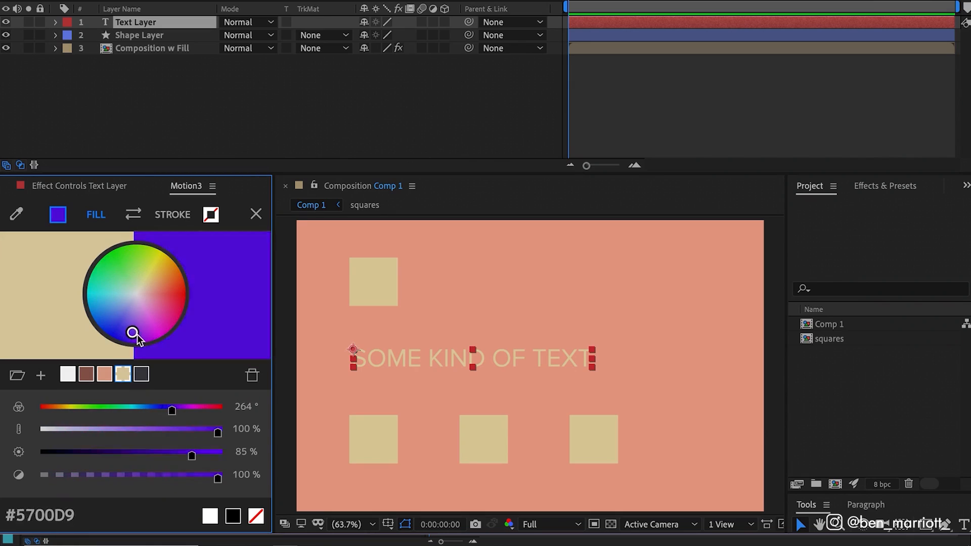
Drag the Motion 3 colour wheel from purple to pink #D94171, then show the primitive shape layer panel
left_click_drag(133, 333, 160, 307)
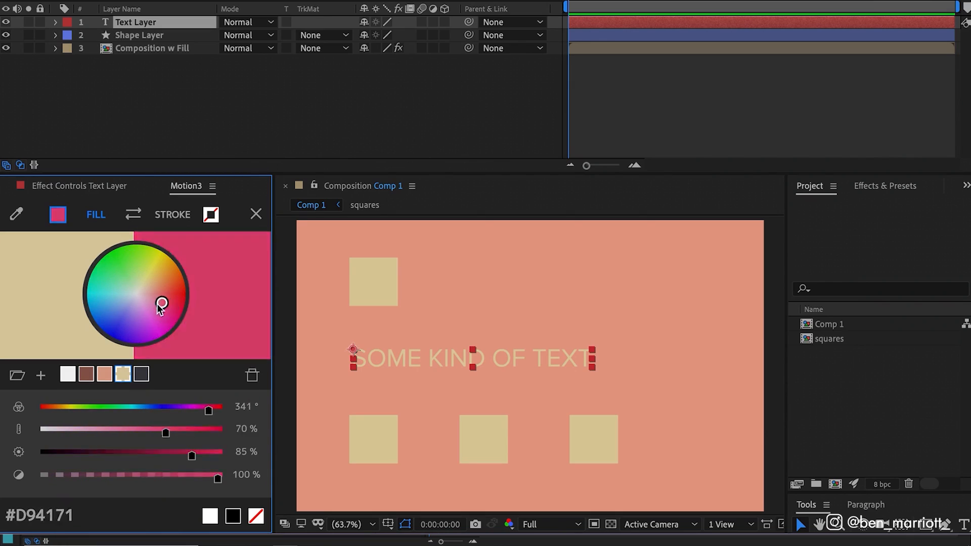
left_click(99, 309)
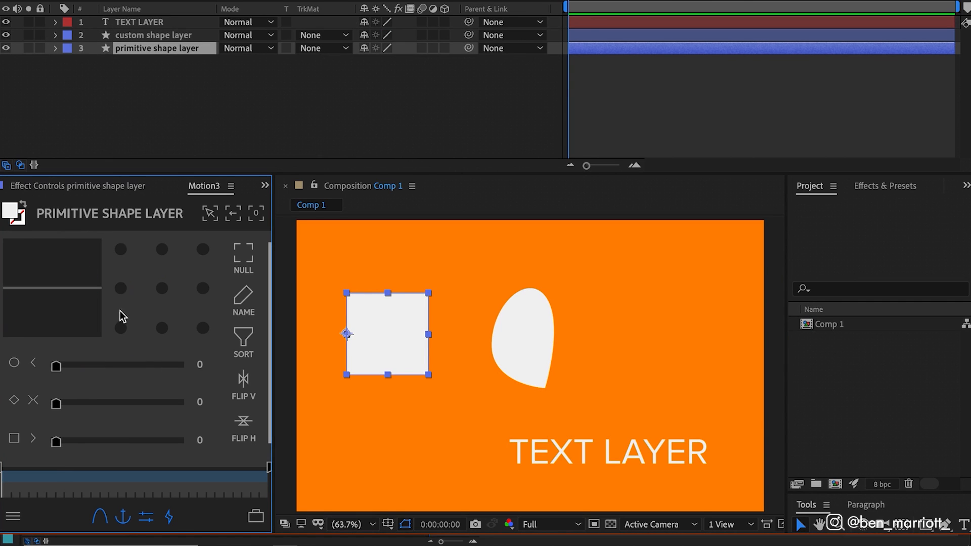
left_click(160, 289)
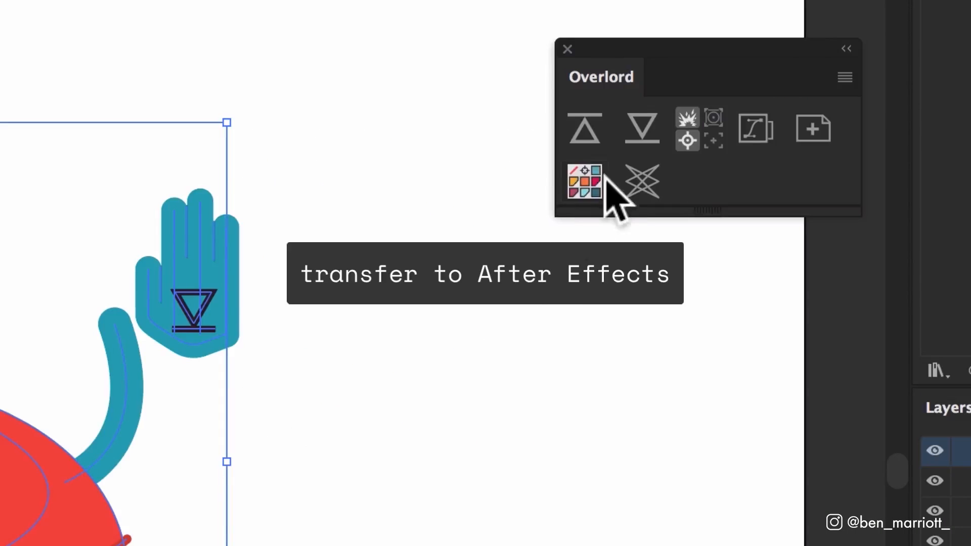
Use Overlord's transfer button to push the character artwork into After Effects as Mouth, Head and Arm_R shape layers
left_click(584, 180)
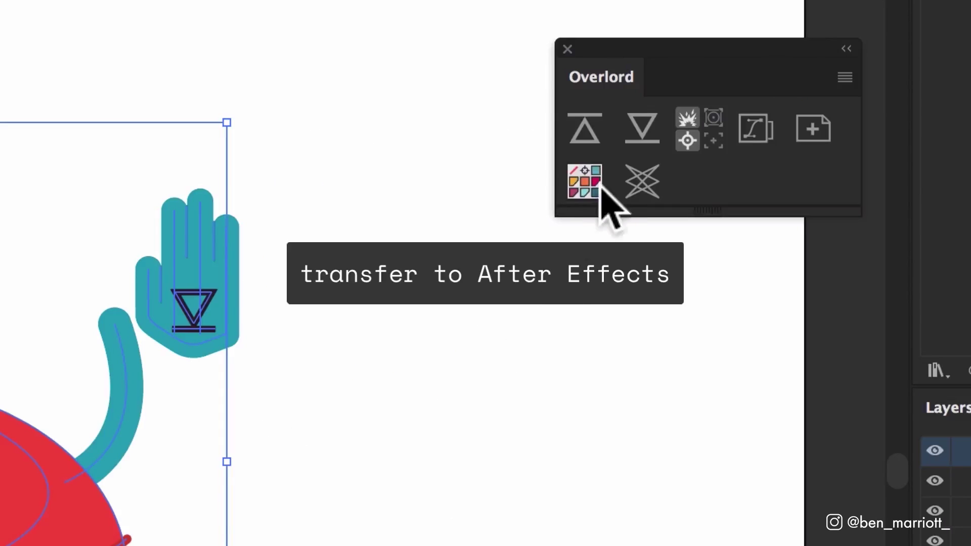
left_click(587, 181)
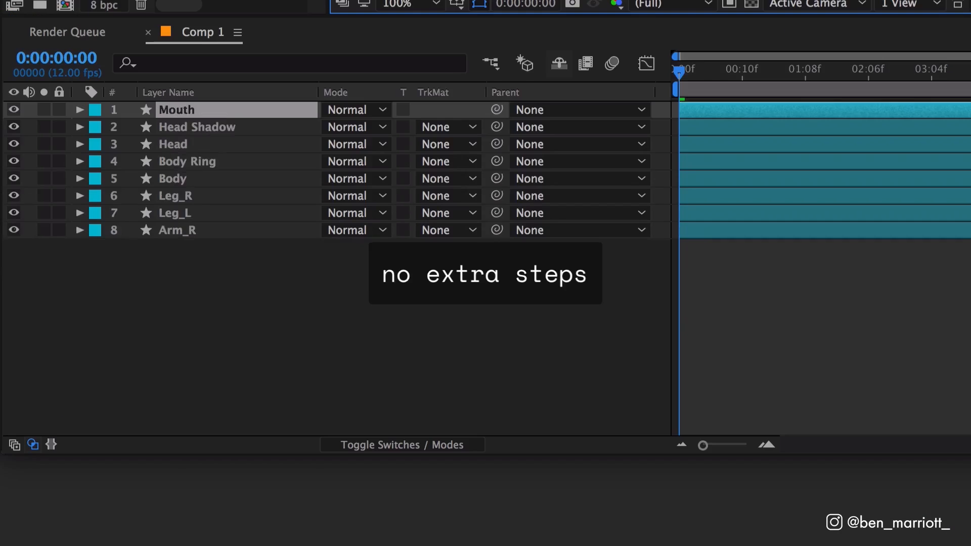